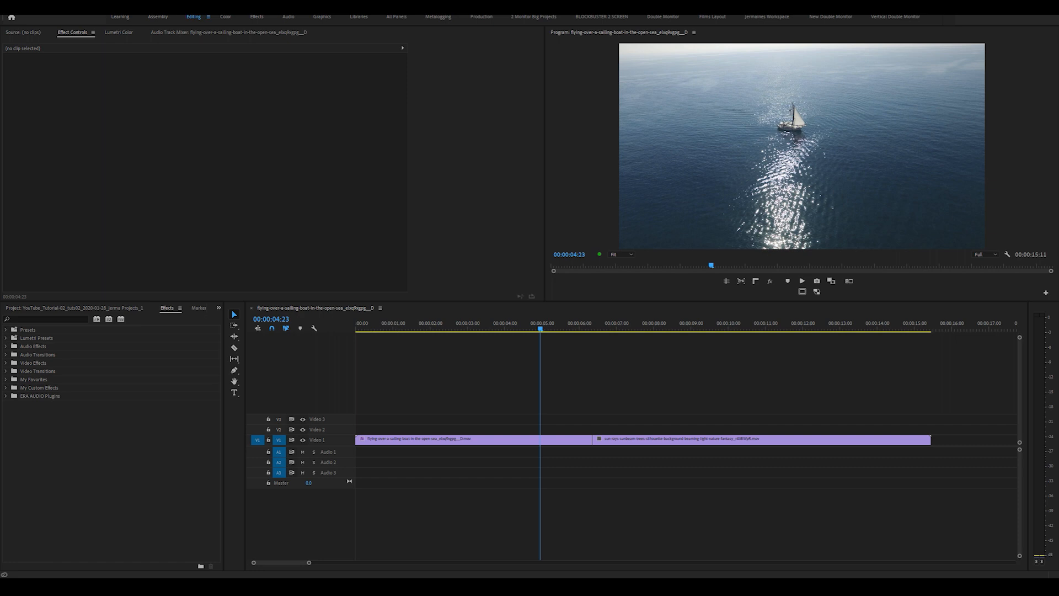
pyautogui.moveTo(533, 429)
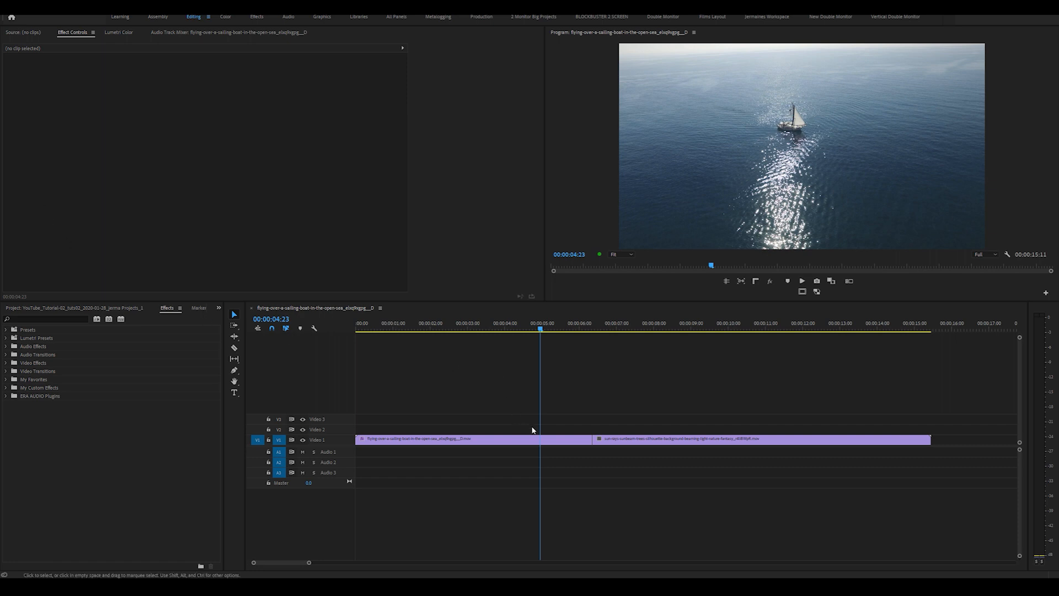
# - Select the sailing-boat clip so the Transform effect can be applied to it
pyautogui.click(473, 438)
pyautogui.write('transform')
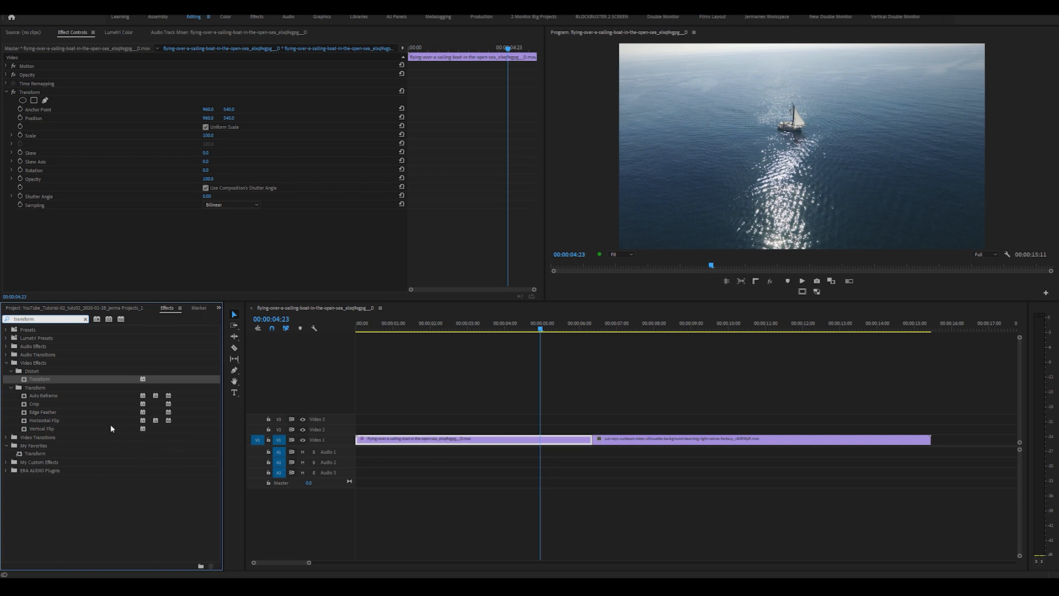
pyautogui.moveTo(42, 401)
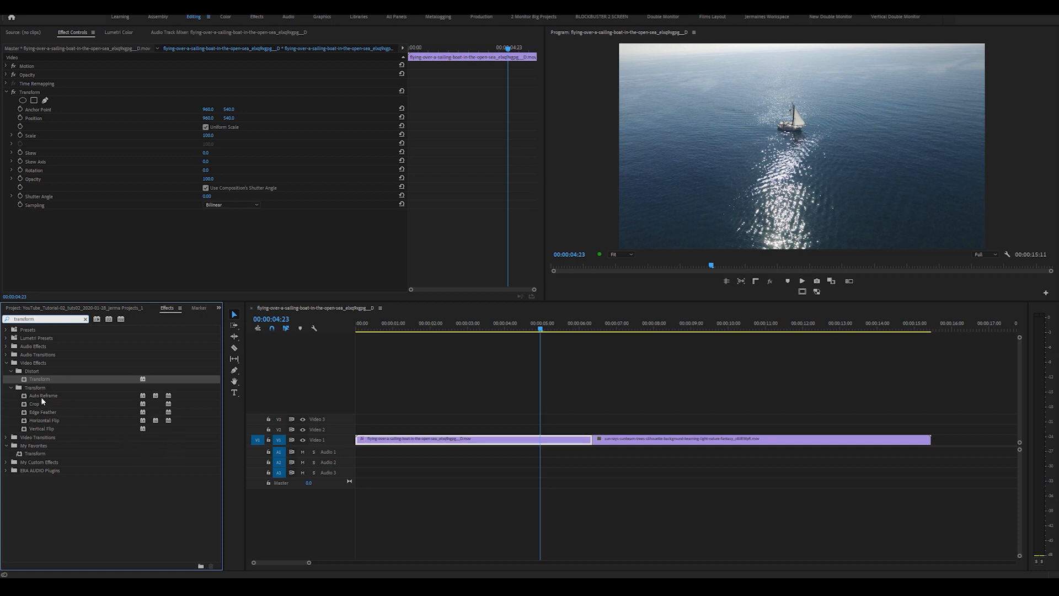
# - Apply the Transform effect to the sunbeam trees clip (the boat clip gets a duplicate)
pyautogui.click(39, 378)
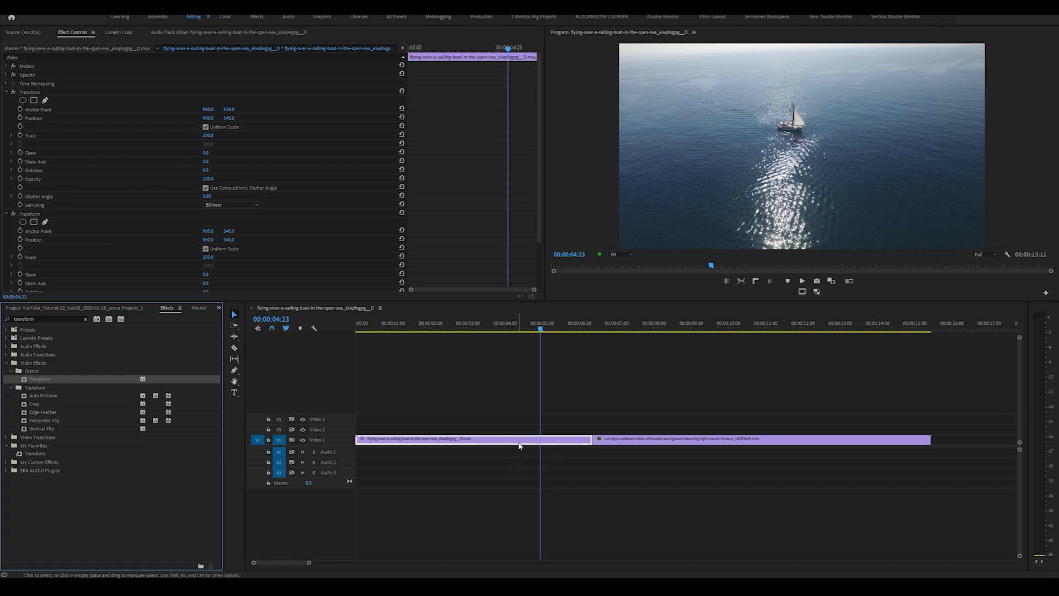
pyautogui.moveTo(668, 431)
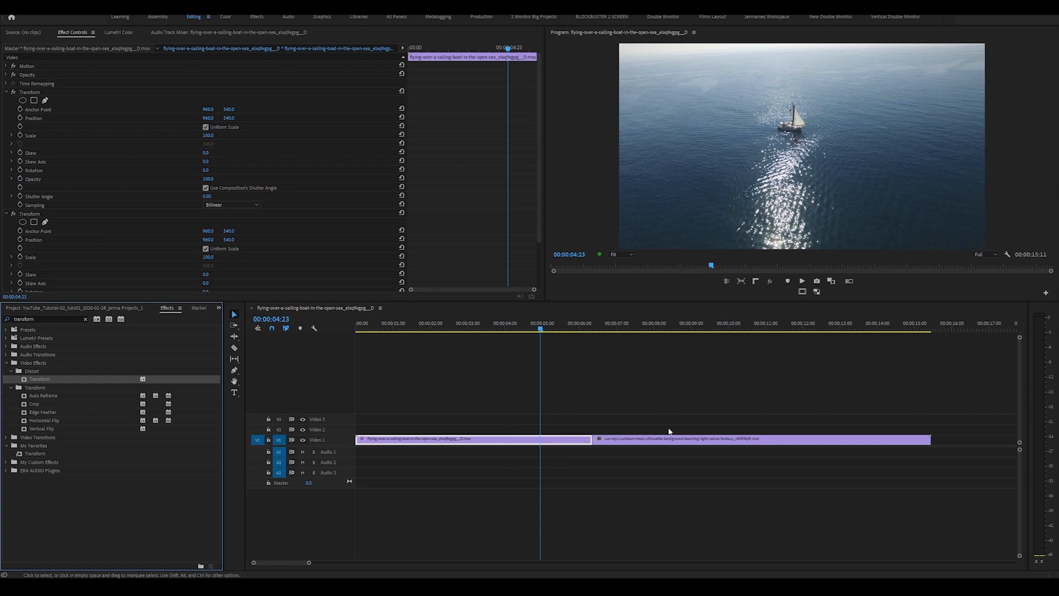
pyautogui.click(760, 438)
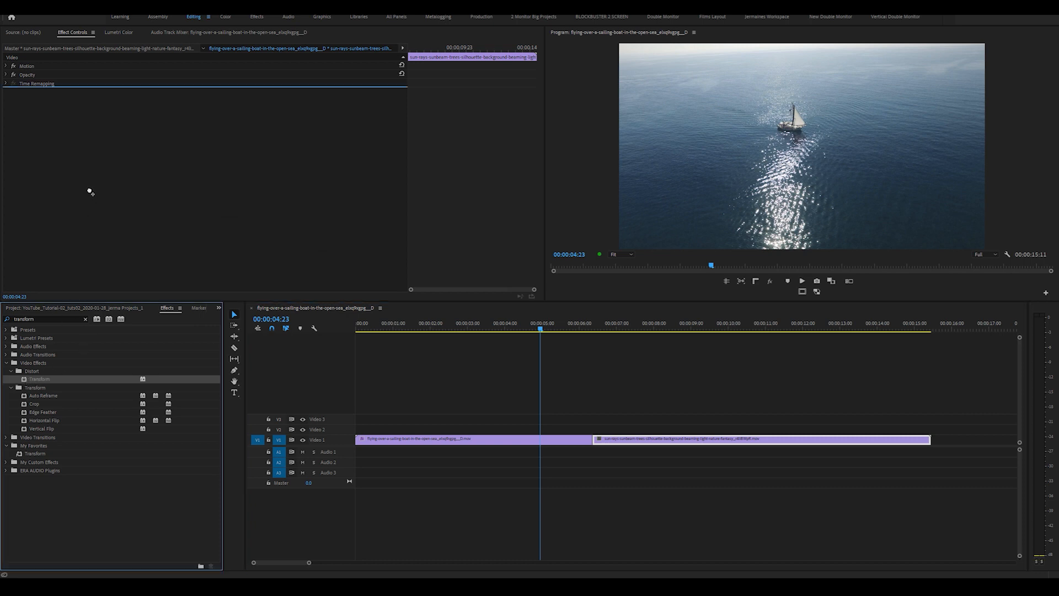
pyautogui.doubleClick(37, 379)
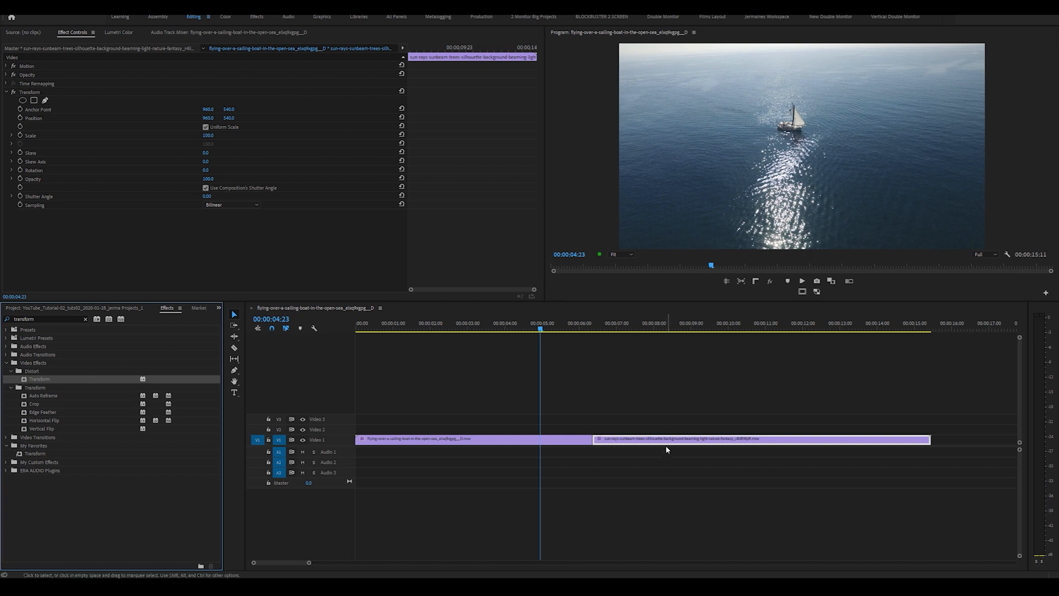
pyautogui.moveTo(513, 440)
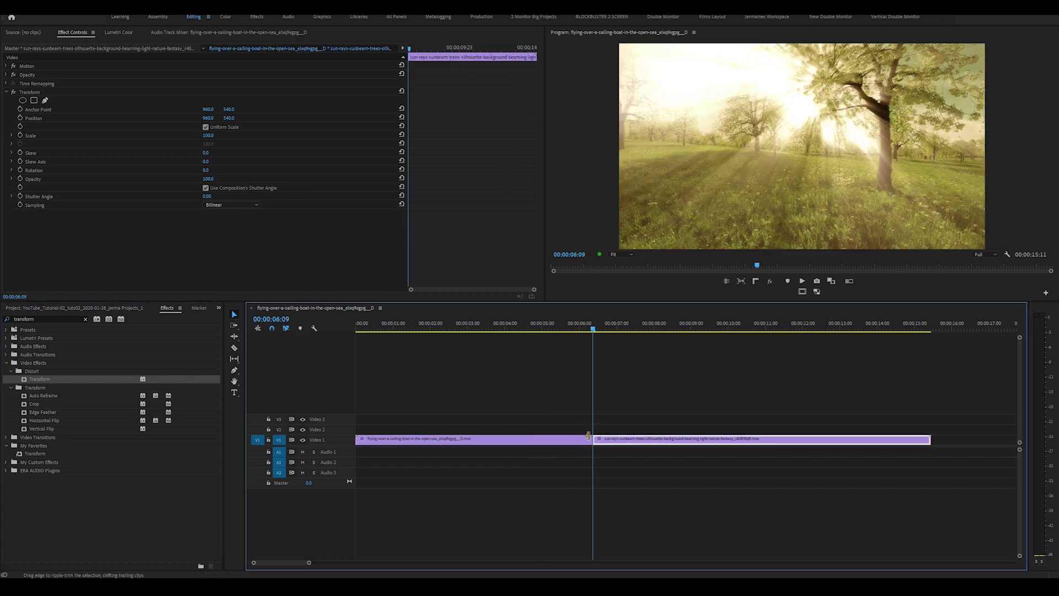
# - Keep one Transform on the boat clip and keyframe its Scale to zoom in before the cut
pyautogui.click(473, 438)
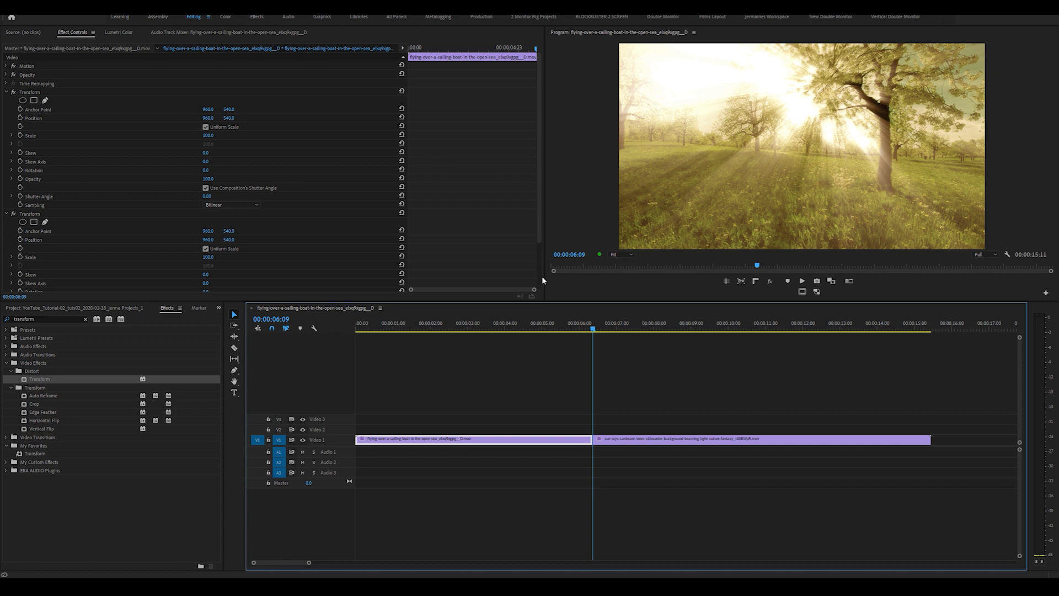
pyautogui.click(586, 329)
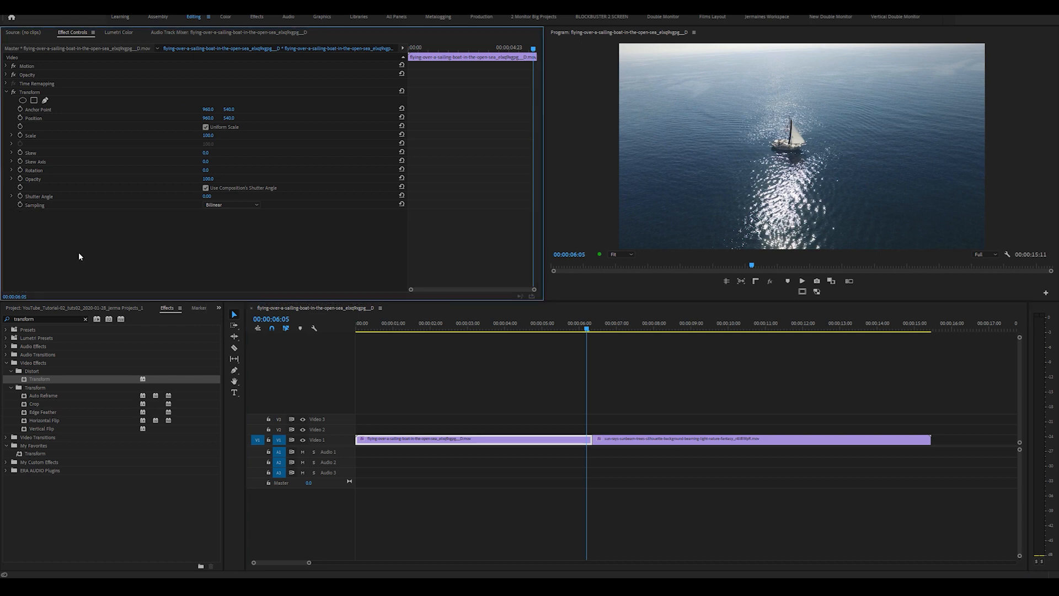
pyautogui.moveTo(93, 257)
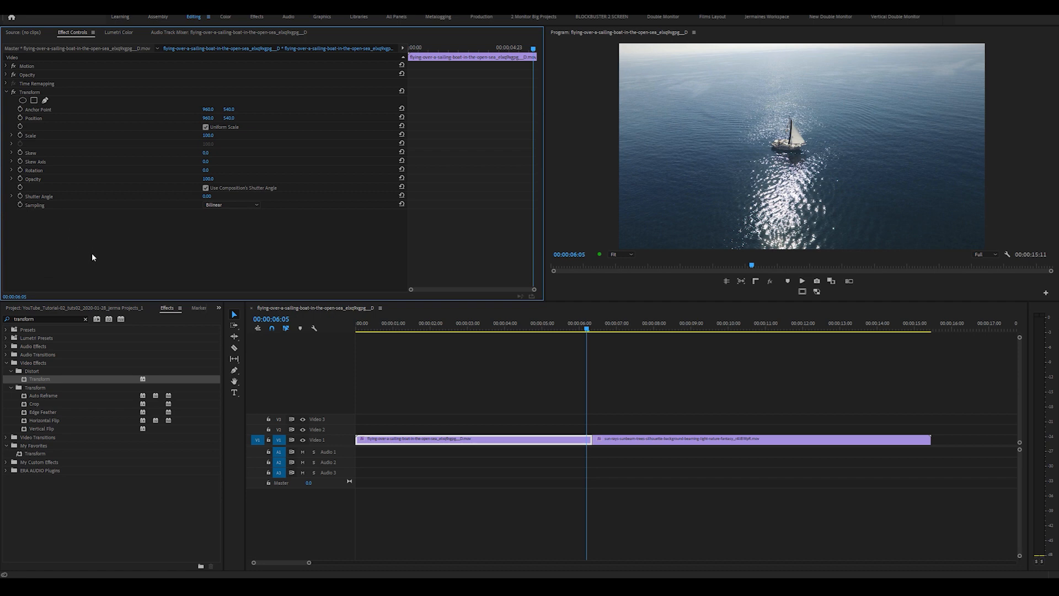
pyautogui.moveTo(20, 134)
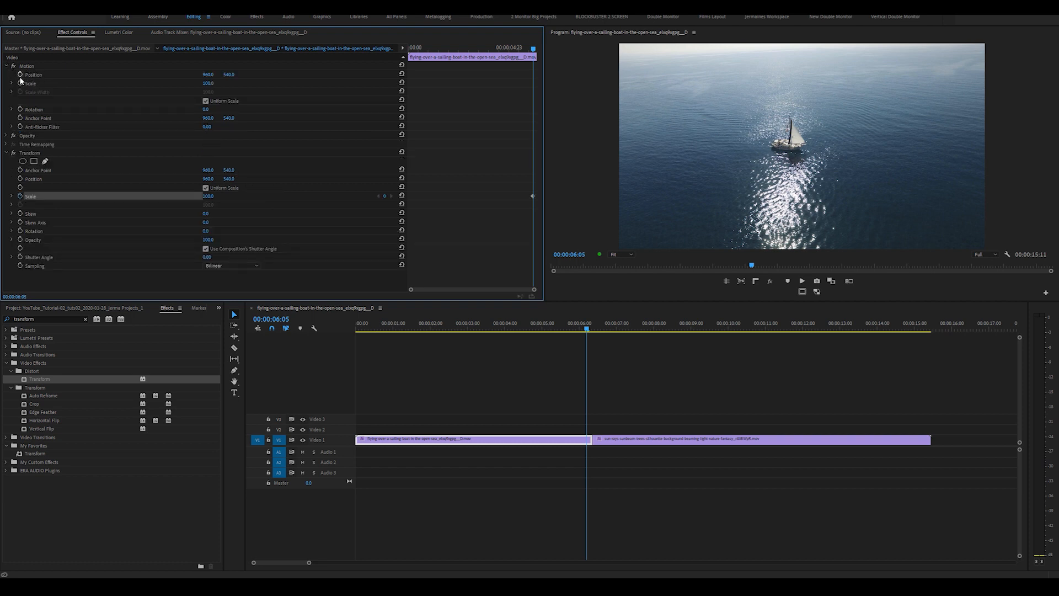
pyautogui.click(6, 66)
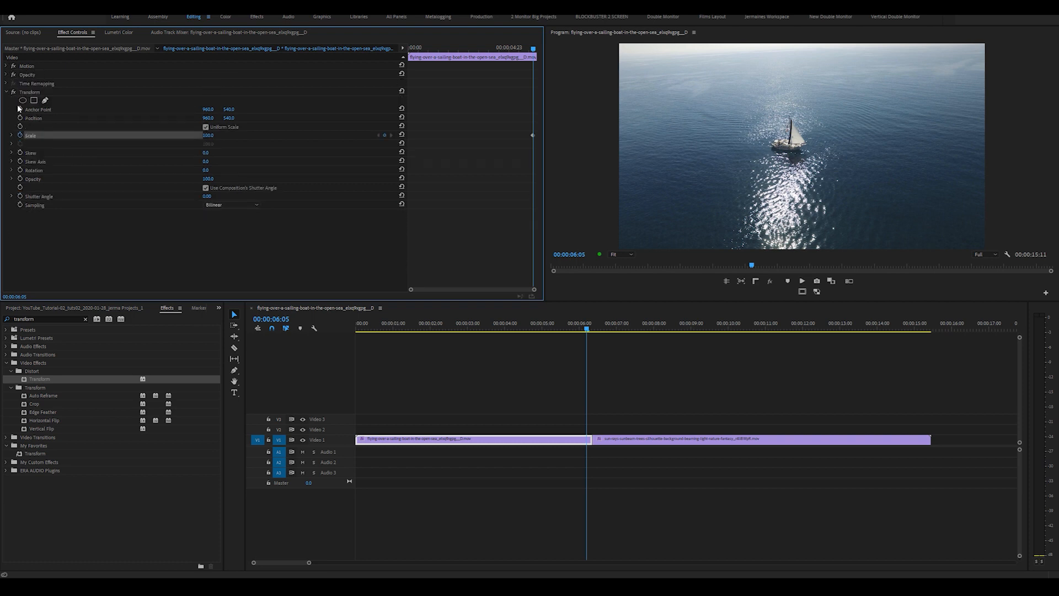
pyautogui.moveTo(569, 339)
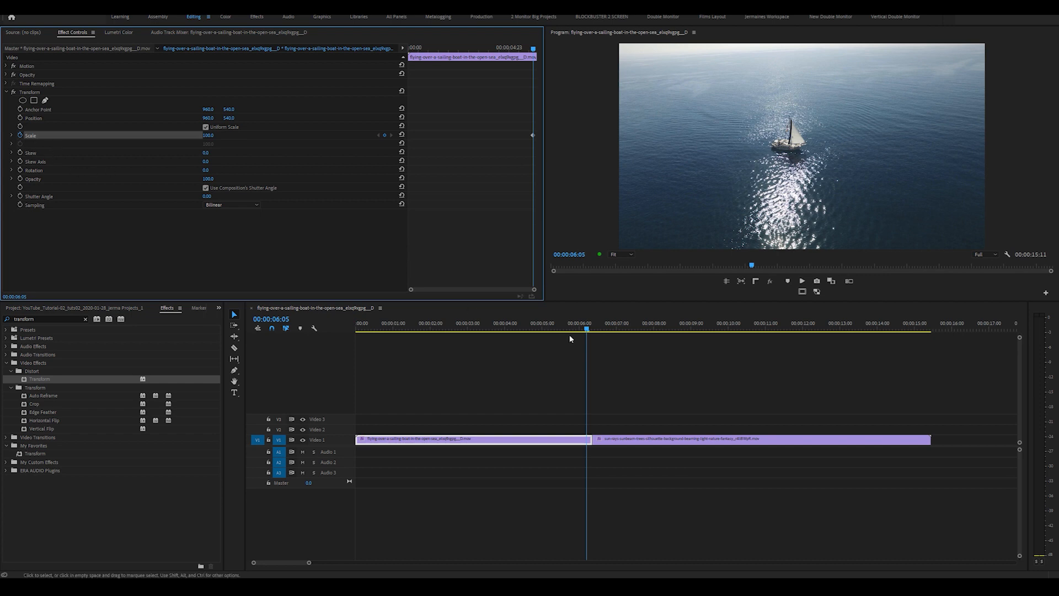
pyautogui.moveTo(507, 318)
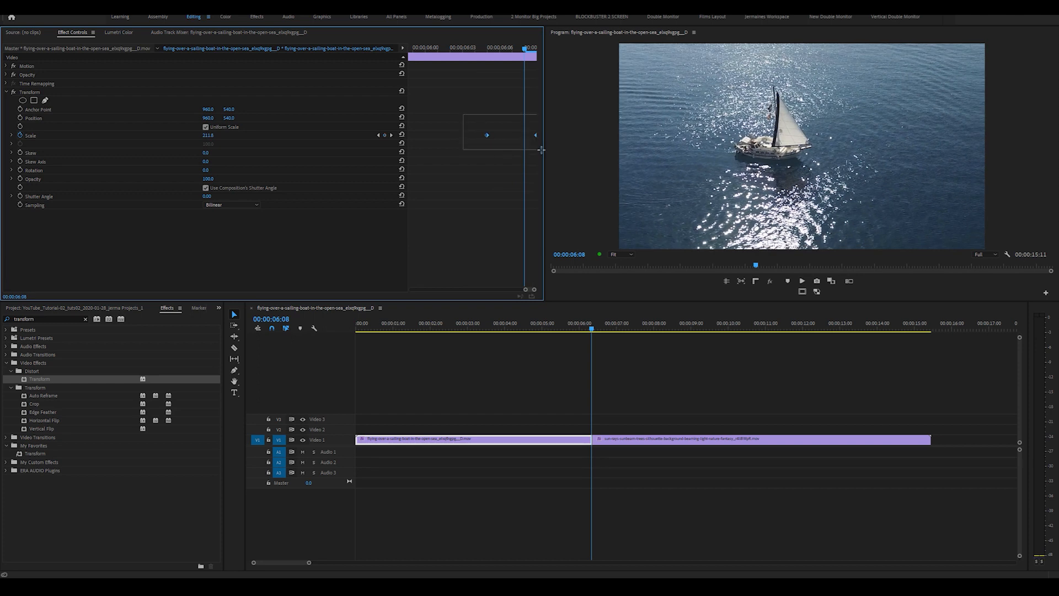
# - Set the boat clip's Scale keyframes to Auto Bezier and use its own 360 shutter angle
pyautogui.rightClick(493, 134)
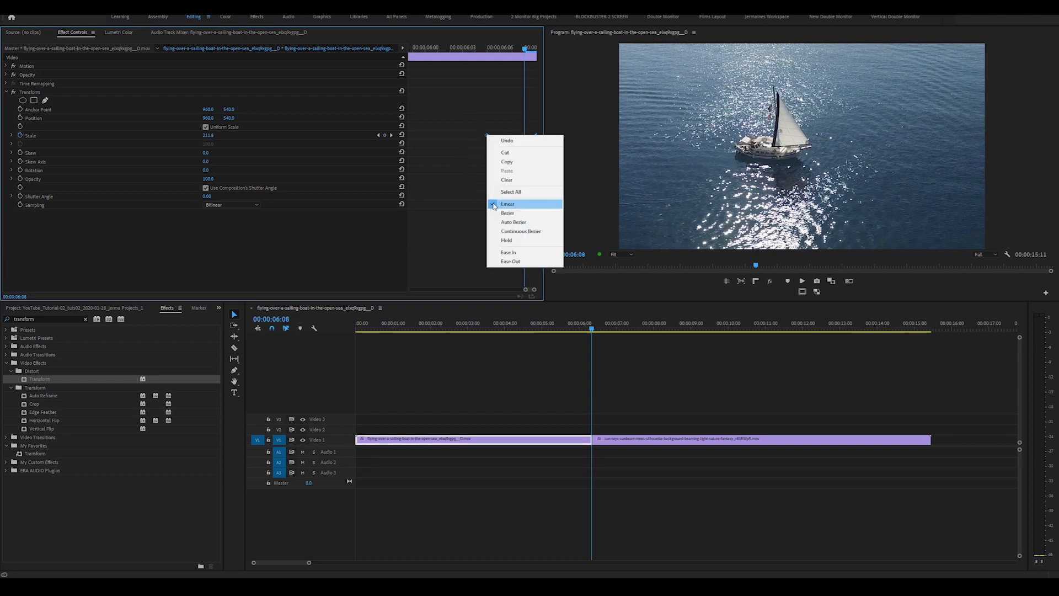
pyautogui.click(513, 222)
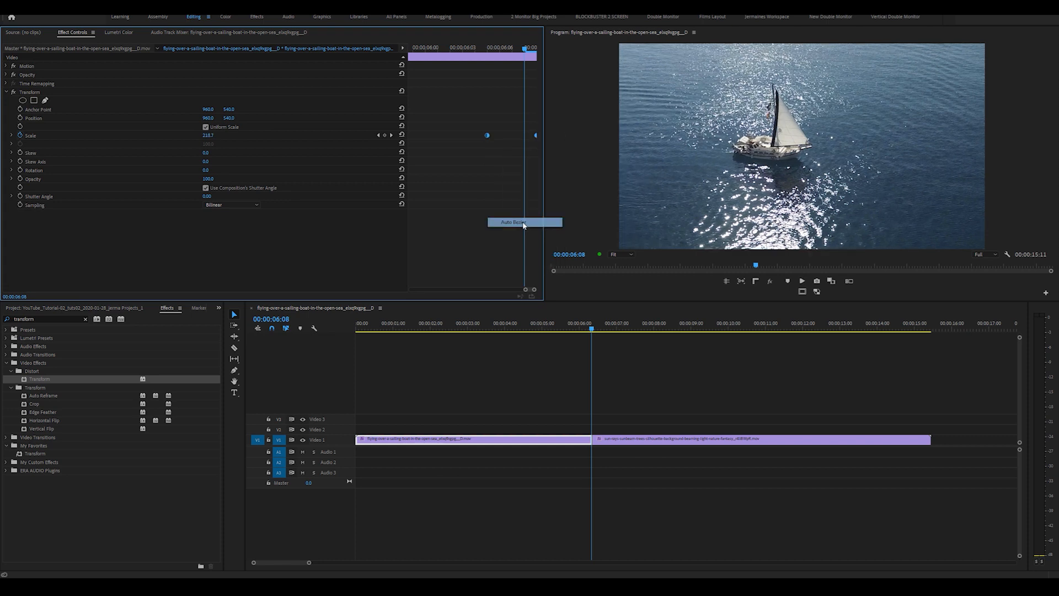
pyautogui.moveTo(383, 123)
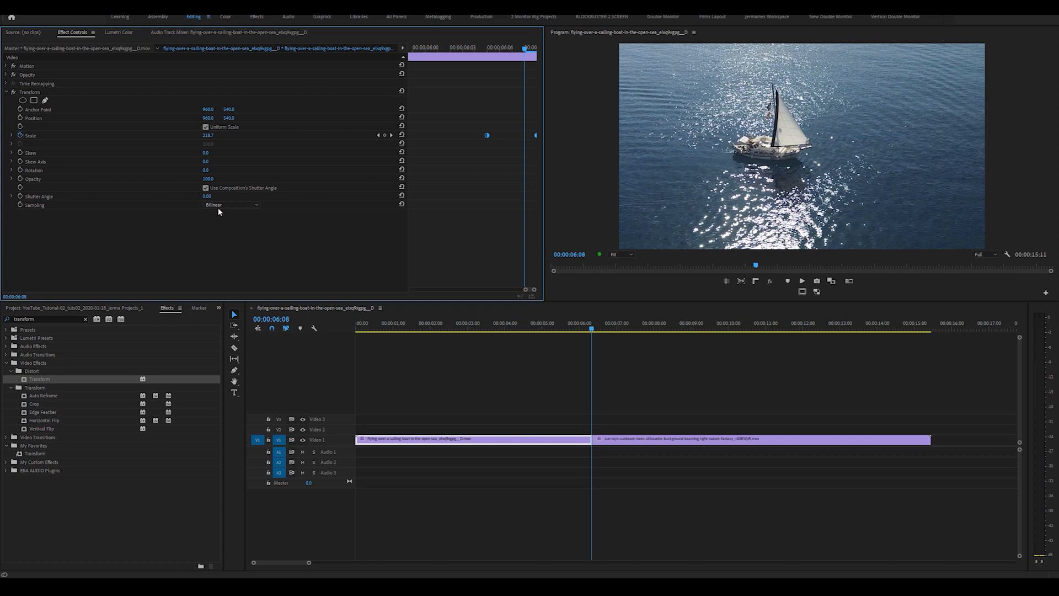
pyautogui.click(206, 187)
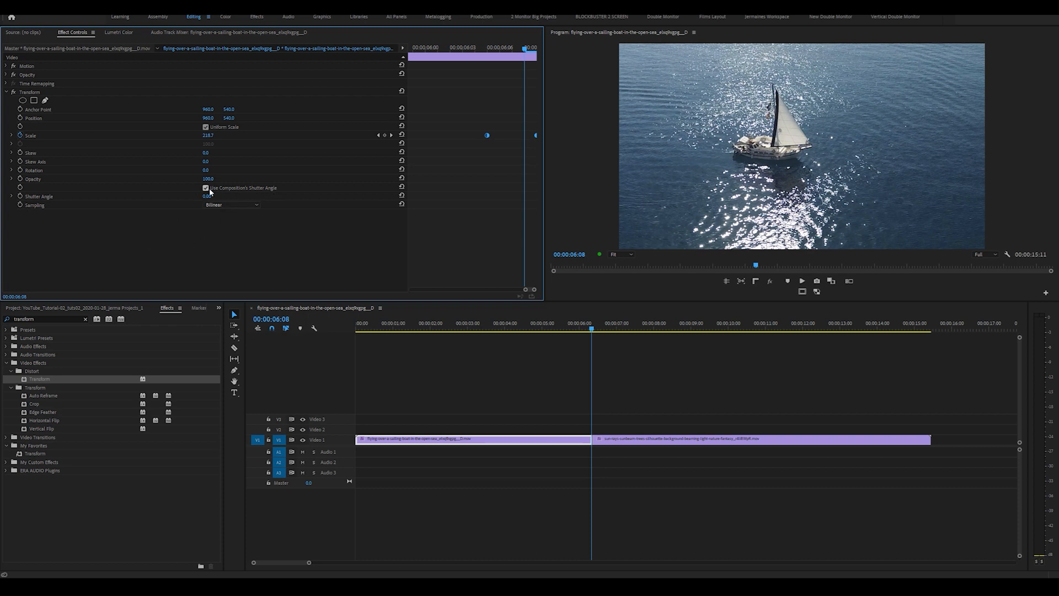
pyautogui.click(207, 187)
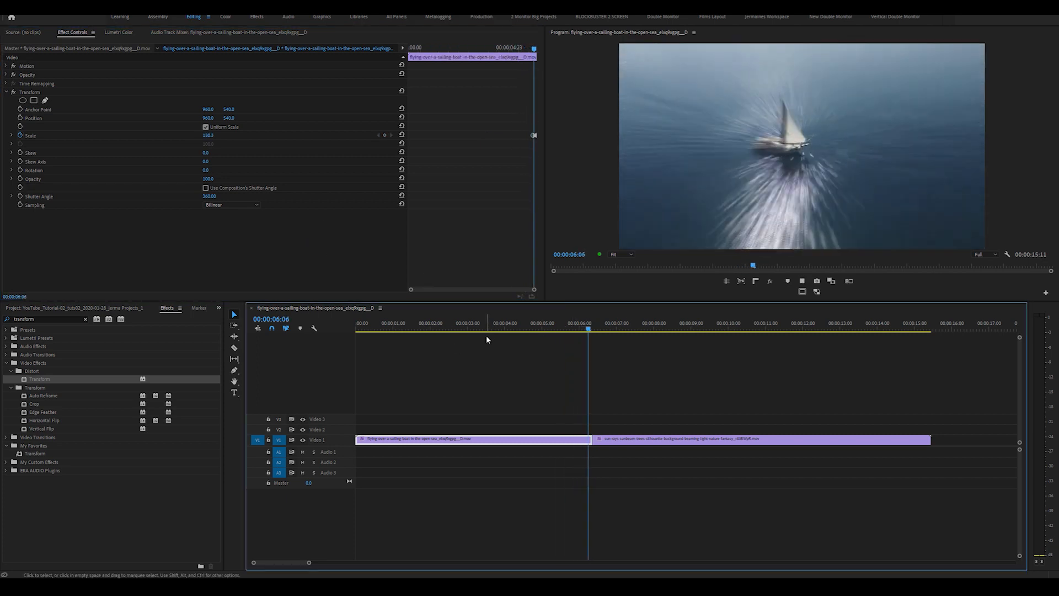
# - Keyframe the sunbeam clip's Transform Scale so it is zoomed in just after the cut
pyautogui.click(609, 328)
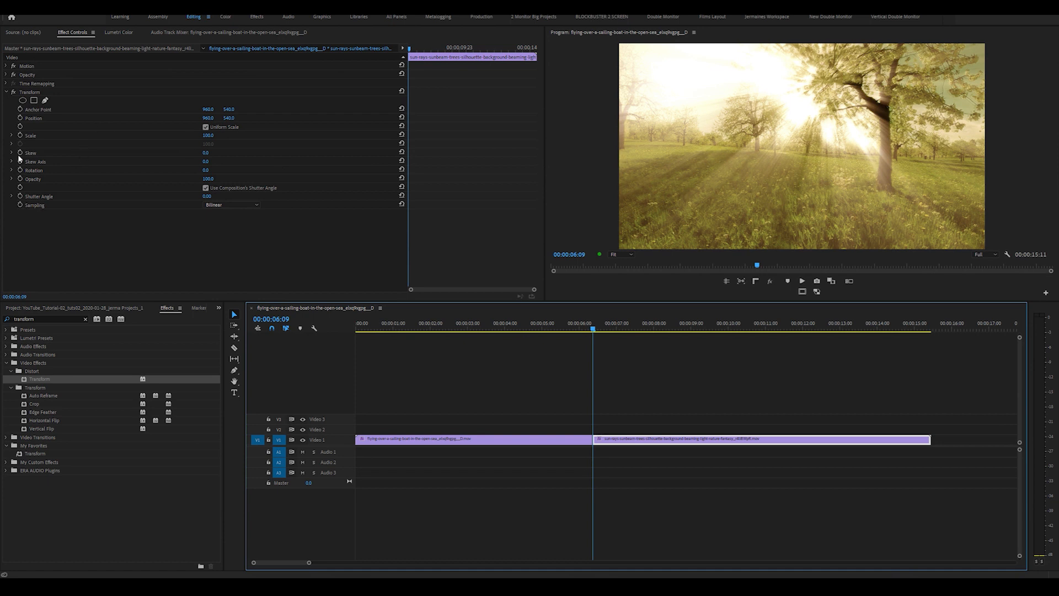
pyautogui.moveTo(20, 152)
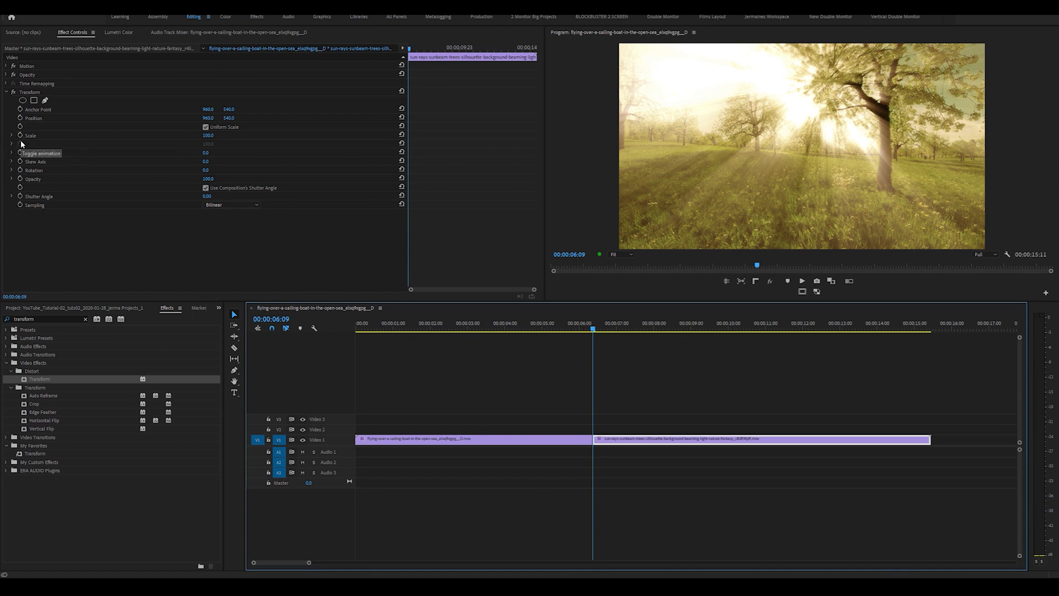
pyautogui.moveTo(22, 140)
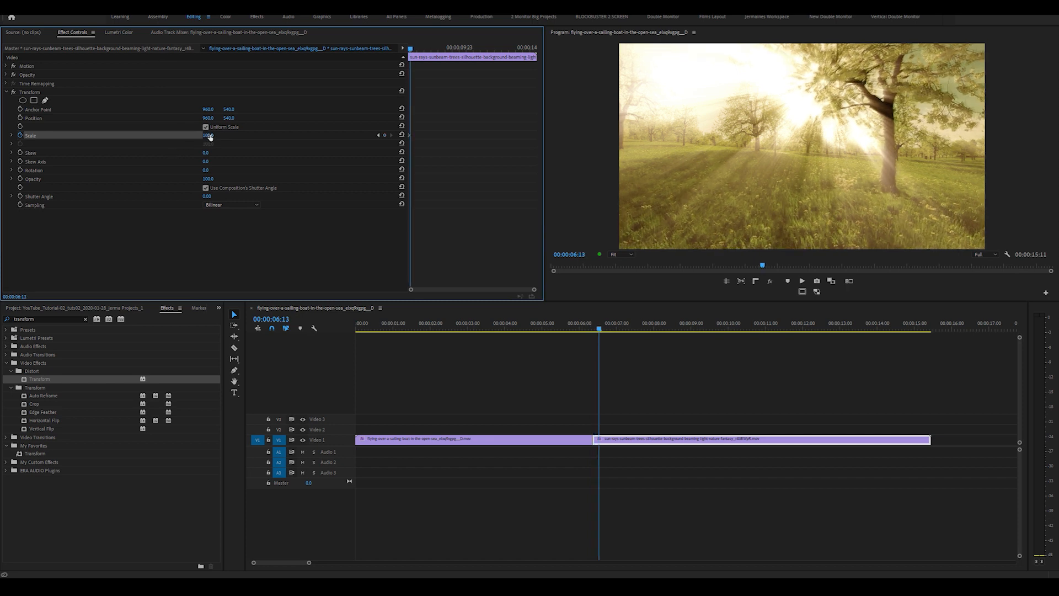
pyautogui.tripleClick(207, 135)
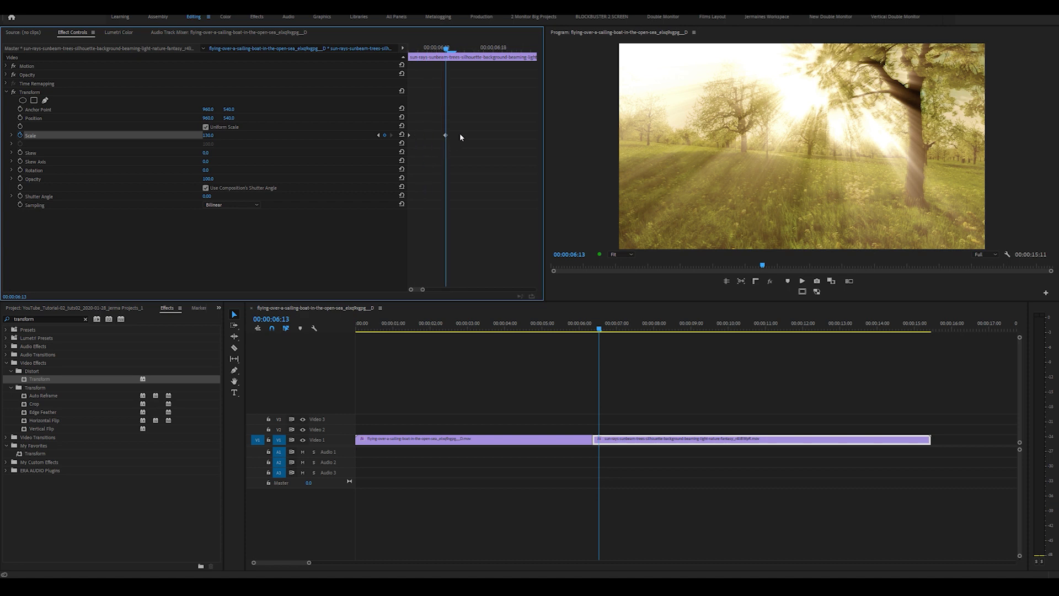
# - Set the sunbeam clip's Scale keyframes to Auto Bezier with its own 360 shutter angle
pyautogui.rightClick(444, 134)
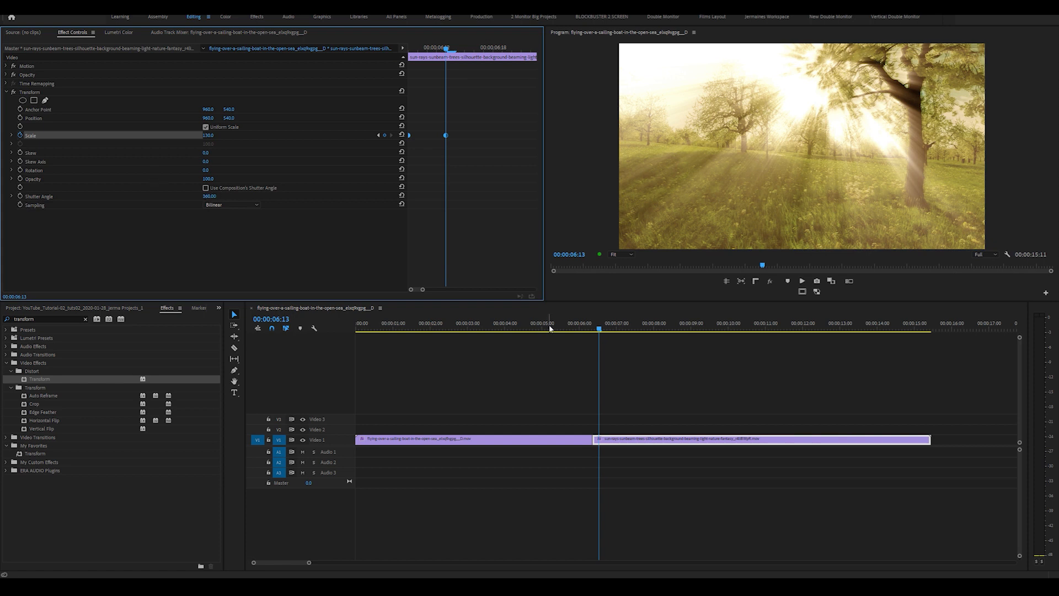
pyautogui.click(540, 328)
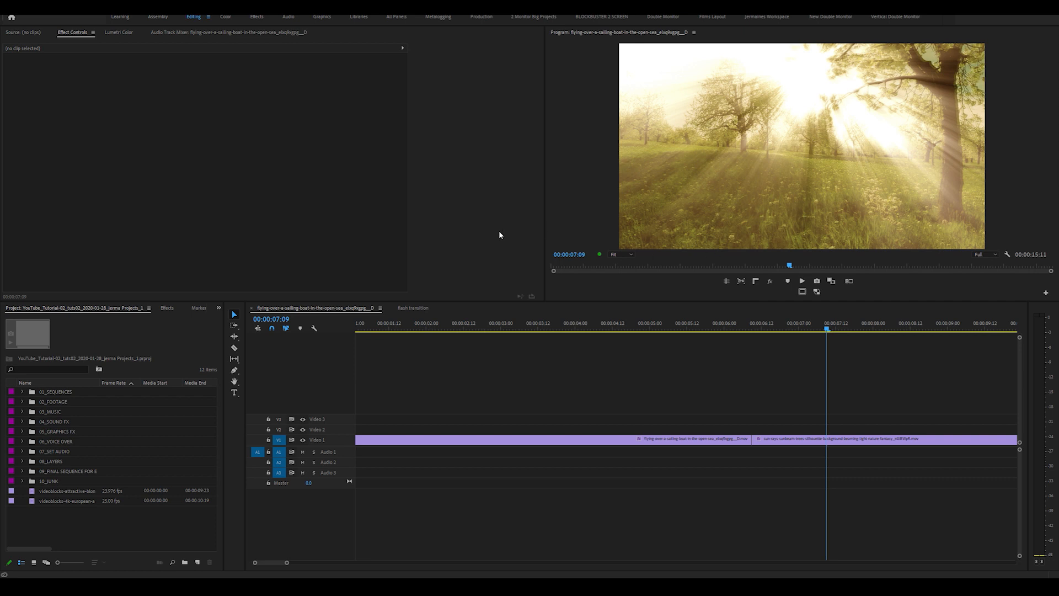
pyautogui.moveTo(119, 360)
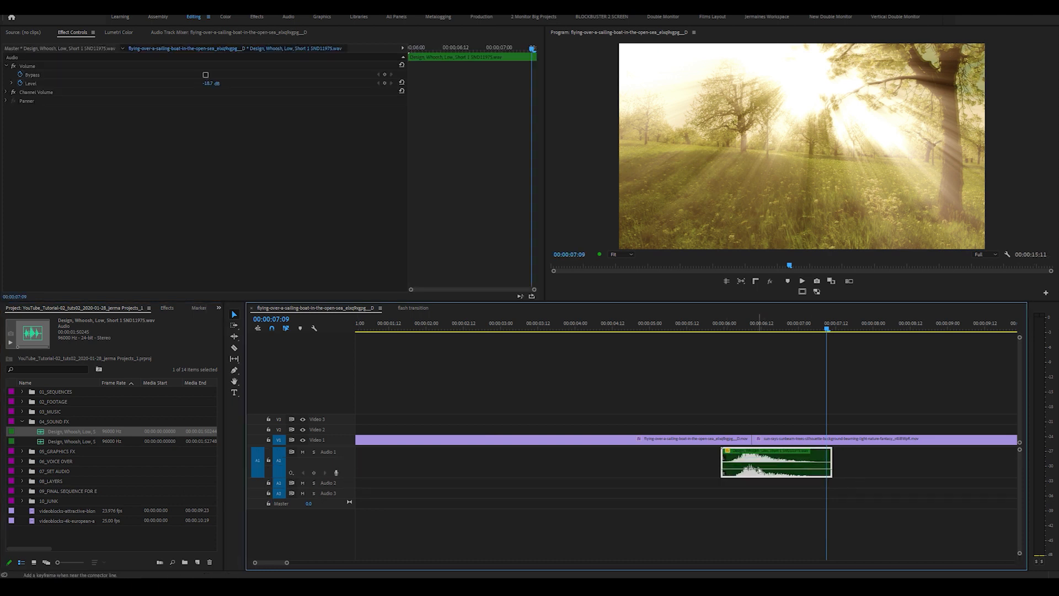
# - Place the Design Whoosh sound clip on A1 under the cut and park the playhead before it
pyautogui.click(724, 408)
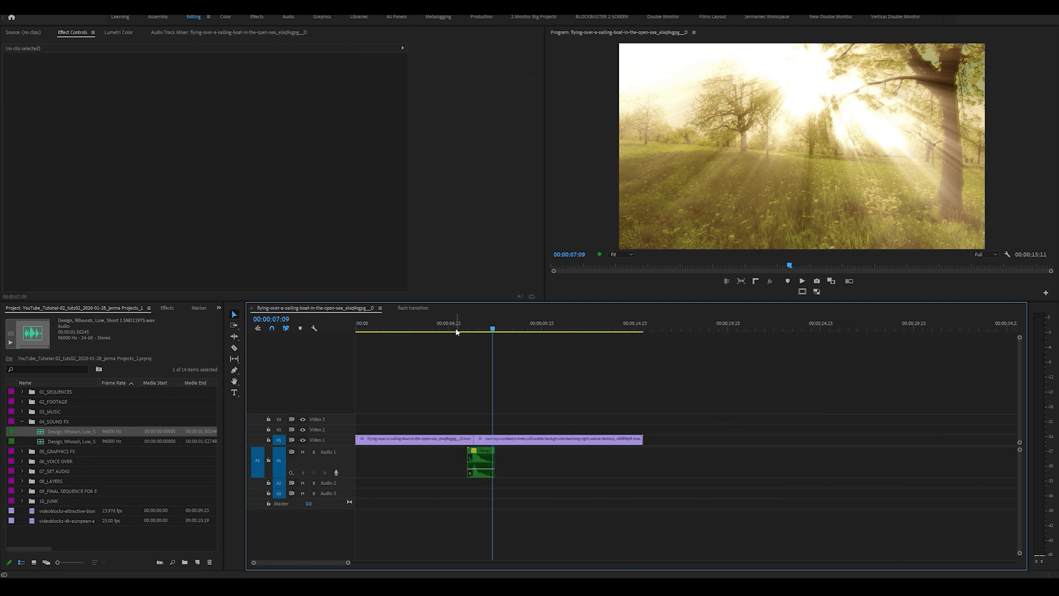
pyautogui.click(412, 439)
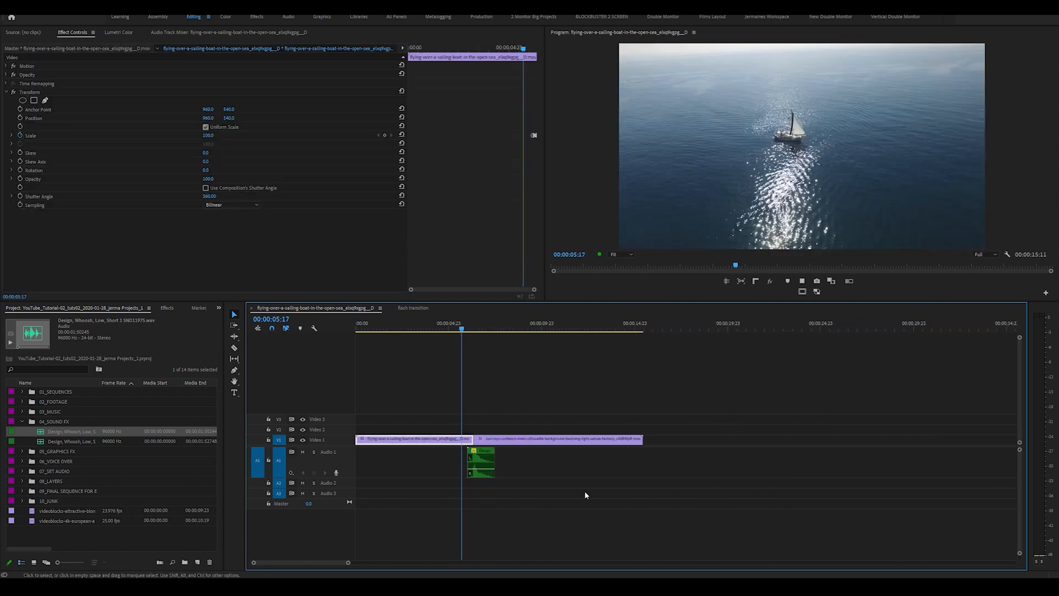
pyautogui.press('space')
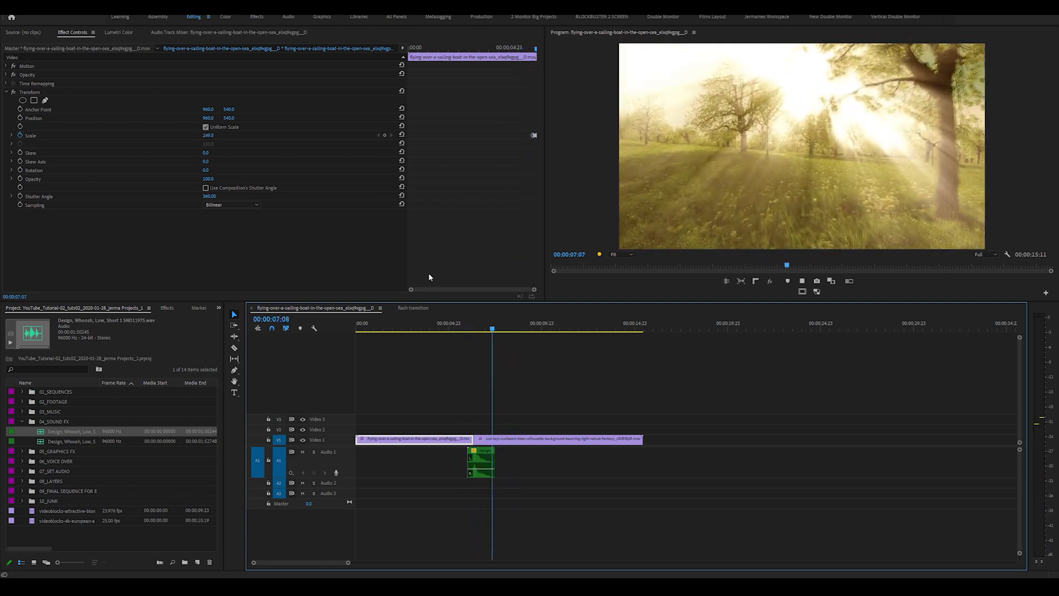
pyautogui.click(456, 328)
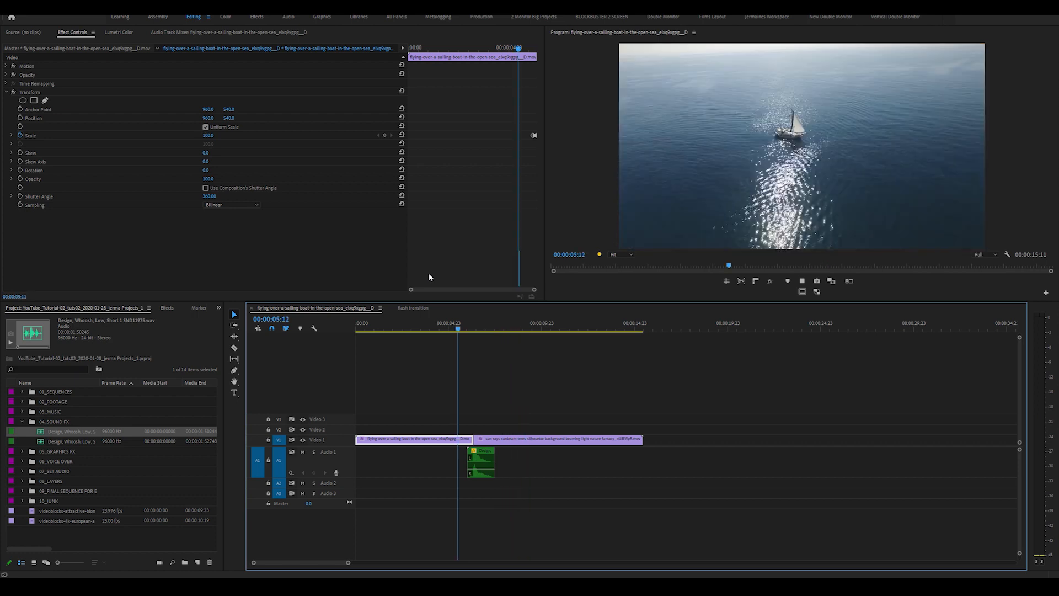